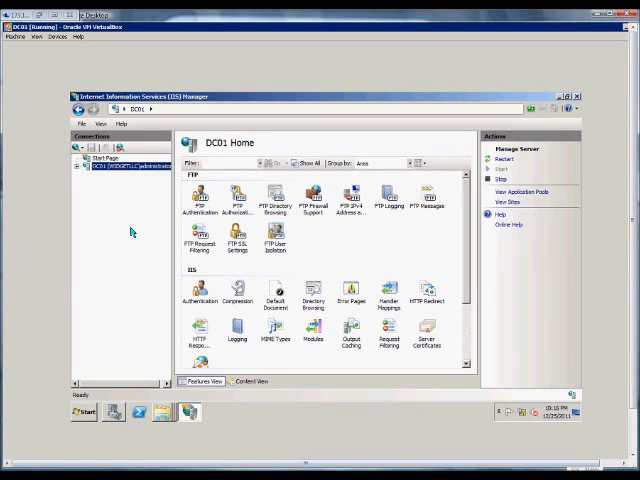
mouse_move(132, 228)
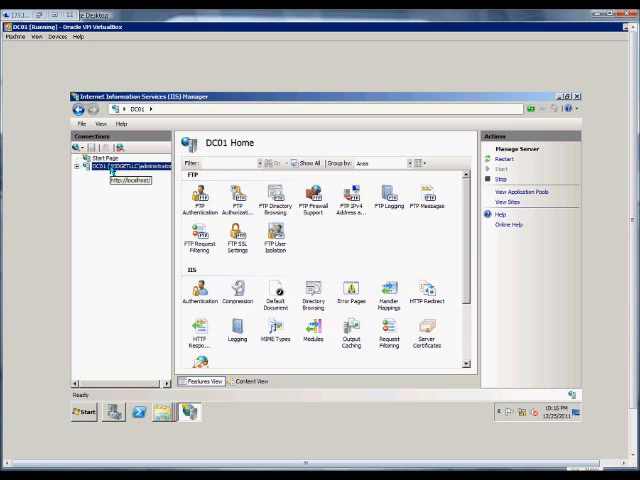
mouse_move(128, 208)
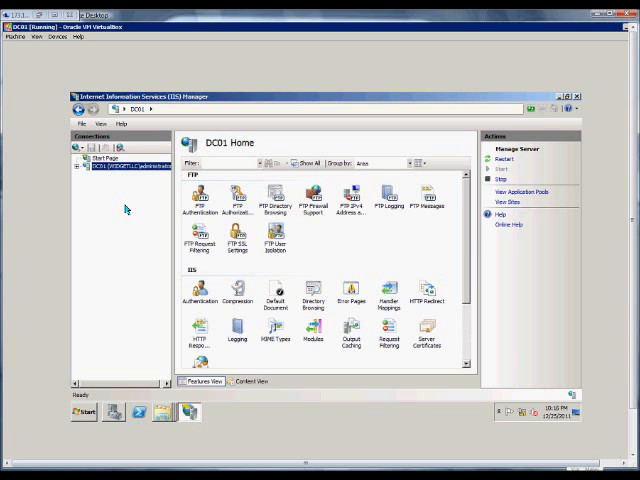
mouse_move(124, 200)
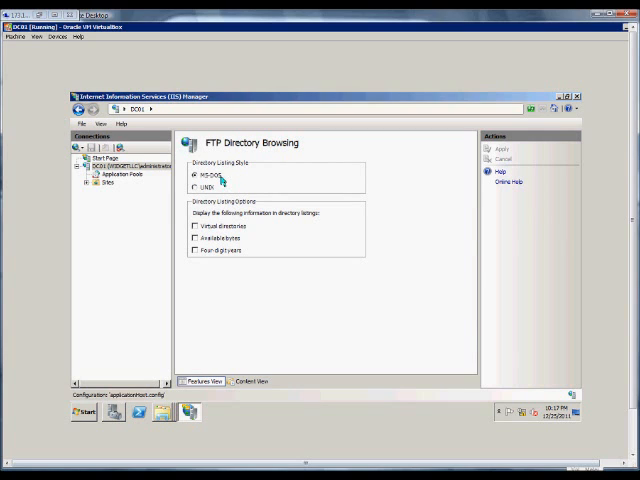
Switch the FTP directory listing style to UNIX.
click(196, 188)
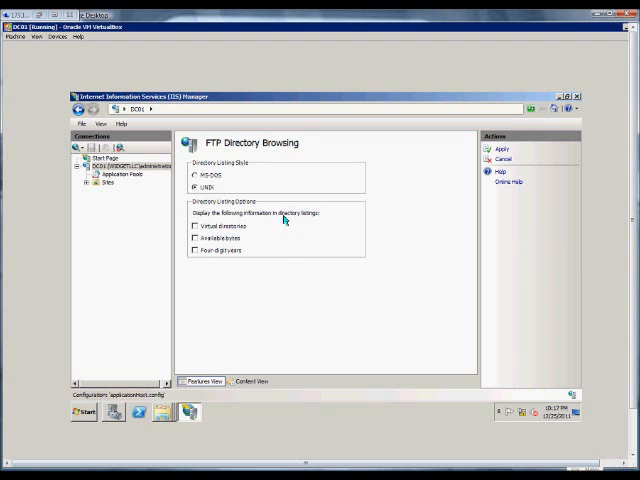
mouse_move(284, 222)
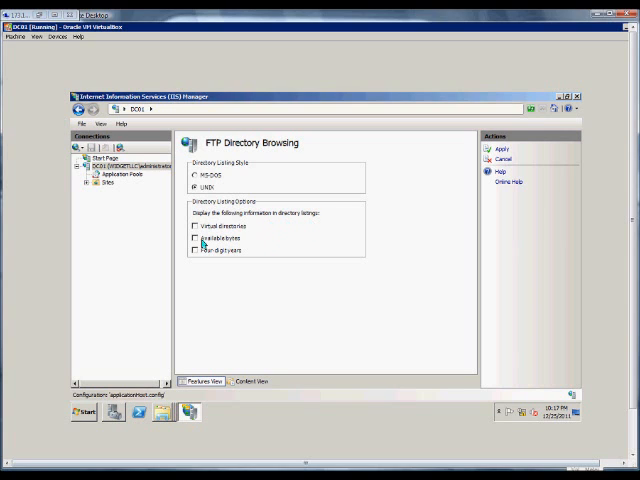
Include virtual directories in FTP directory listings.
click(196, 226)
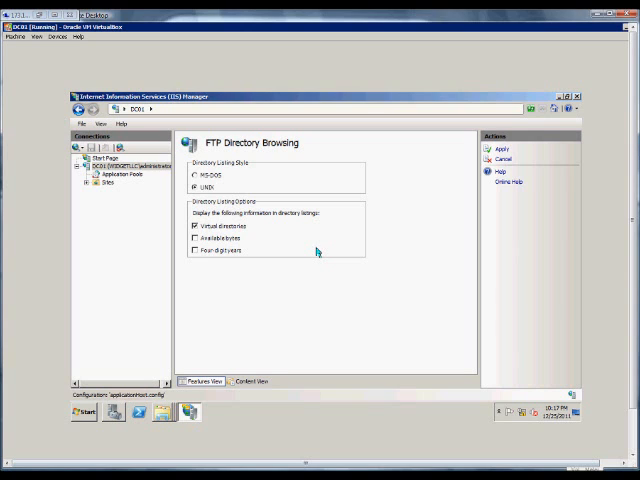
mouse_move(282, 252)
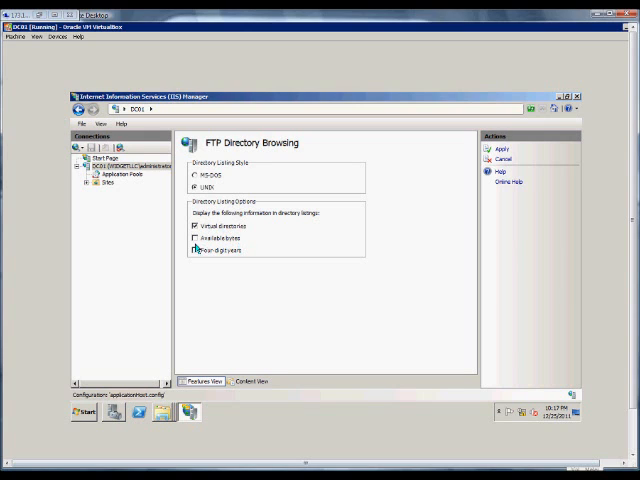
Include available bytes in FTP directory listings.
click(196, 238)
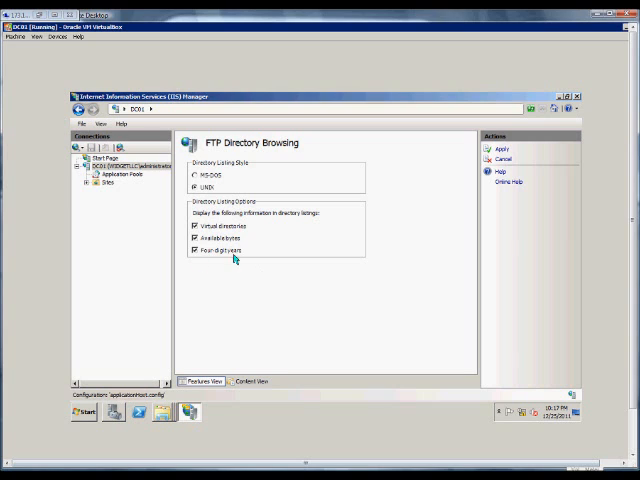
mouse_move(268, 266)
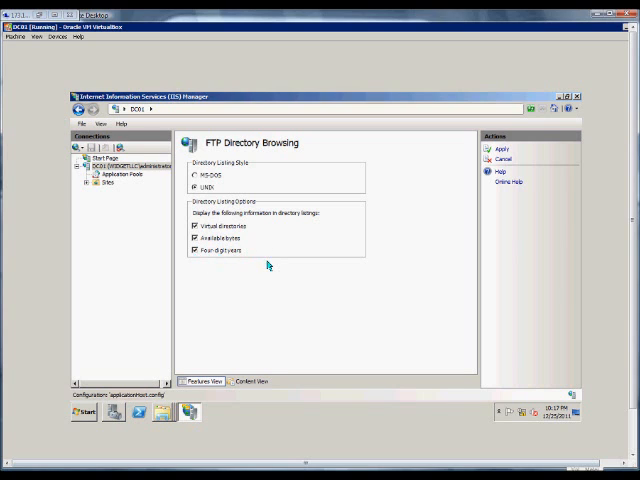